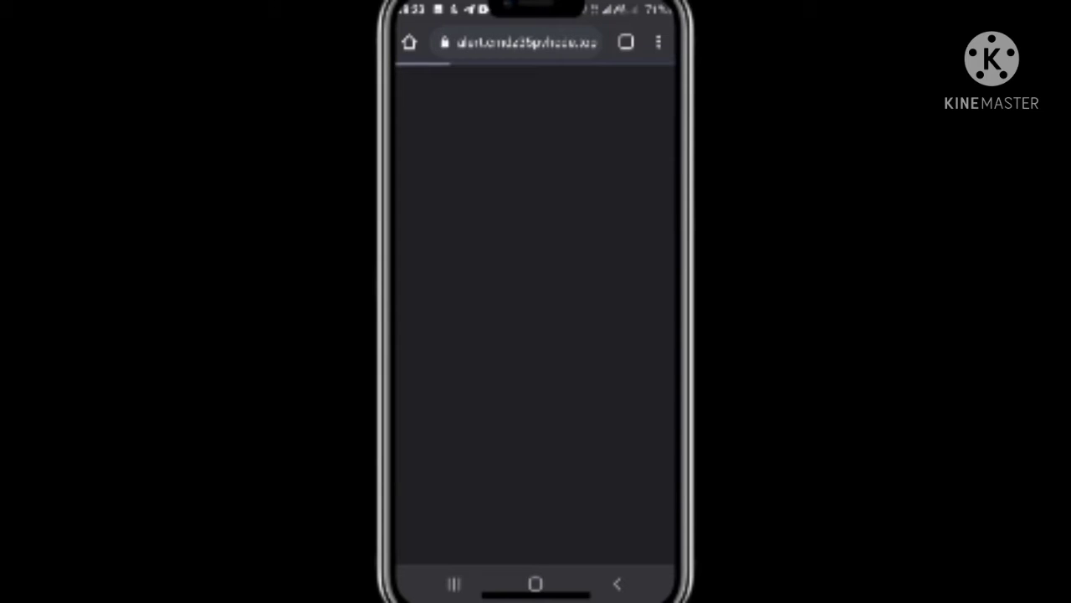
Step: Bring up Chrome's three-dot menu over the fake software-update pop-up page
{"action": "left_click", "coordinate": [535, 302]}
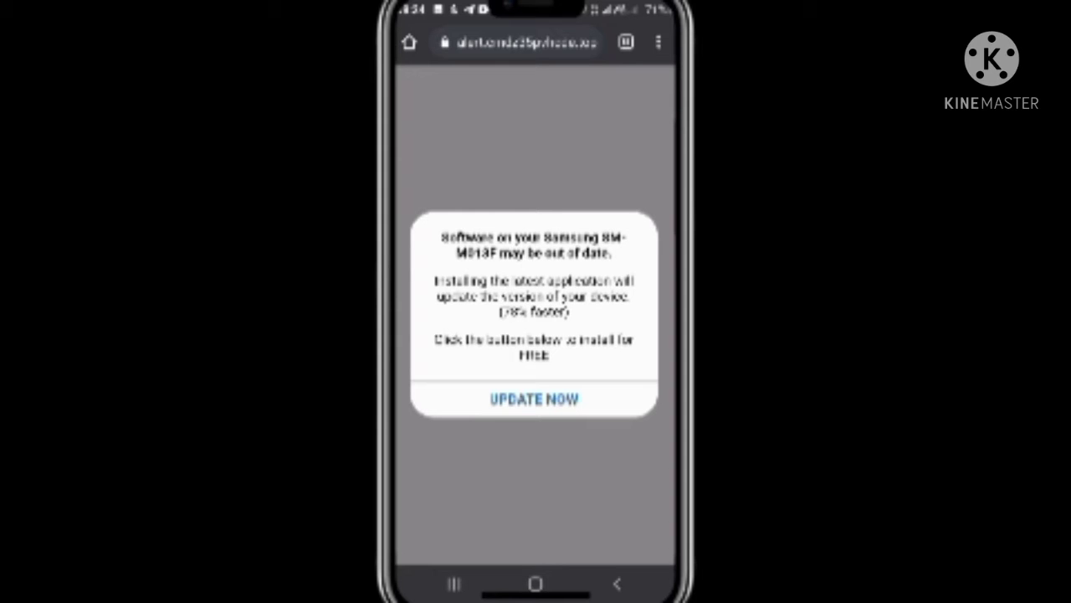
{"action": "left_click", "coordinate": [659, 42]}
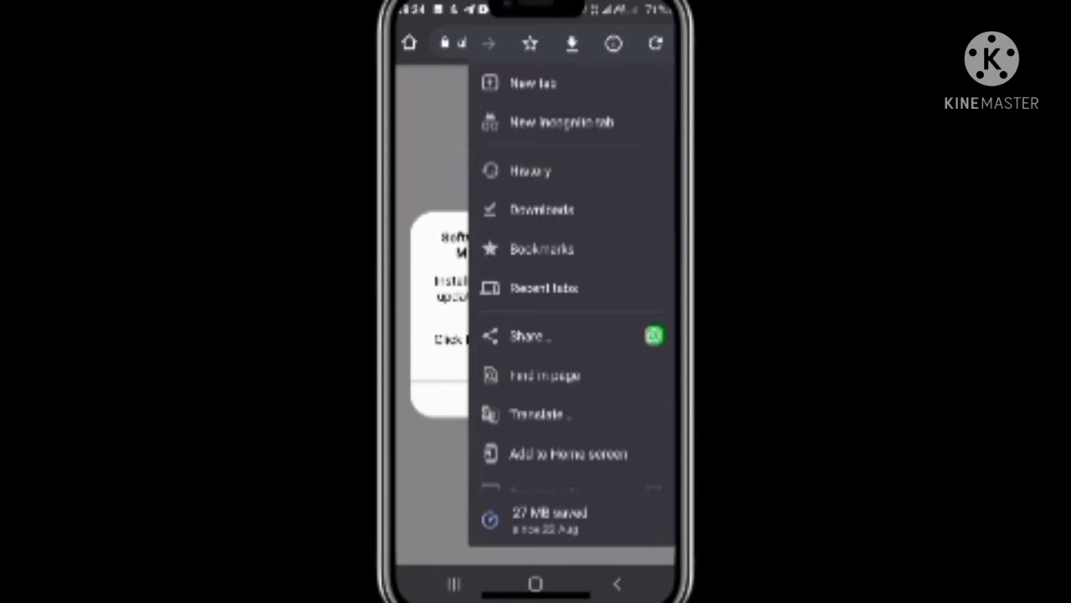
Step: Go into Settings and reach Safety check: Chrome up to date, one compromised password, Safe Browsing on
{"action": "scroll", "scroll_direction": "down", "scroll_amount": 3}
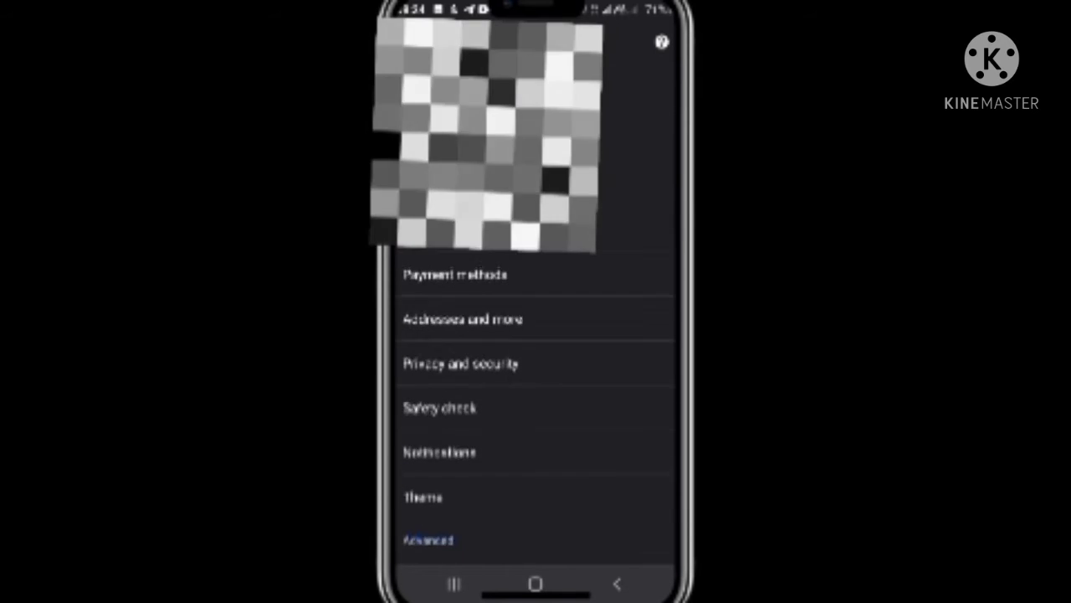
{"action": "scroll", "scroll_direction": "down", "scroll_amount": 3}
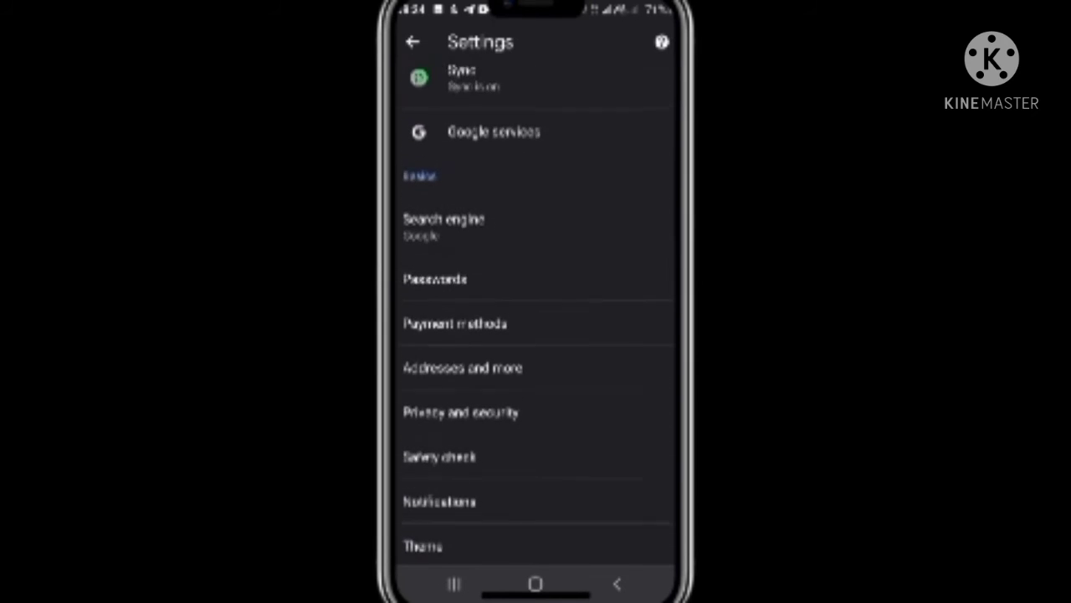
{"action": "scroll", "scroll_direction": "down", "scroll_amount": 3}
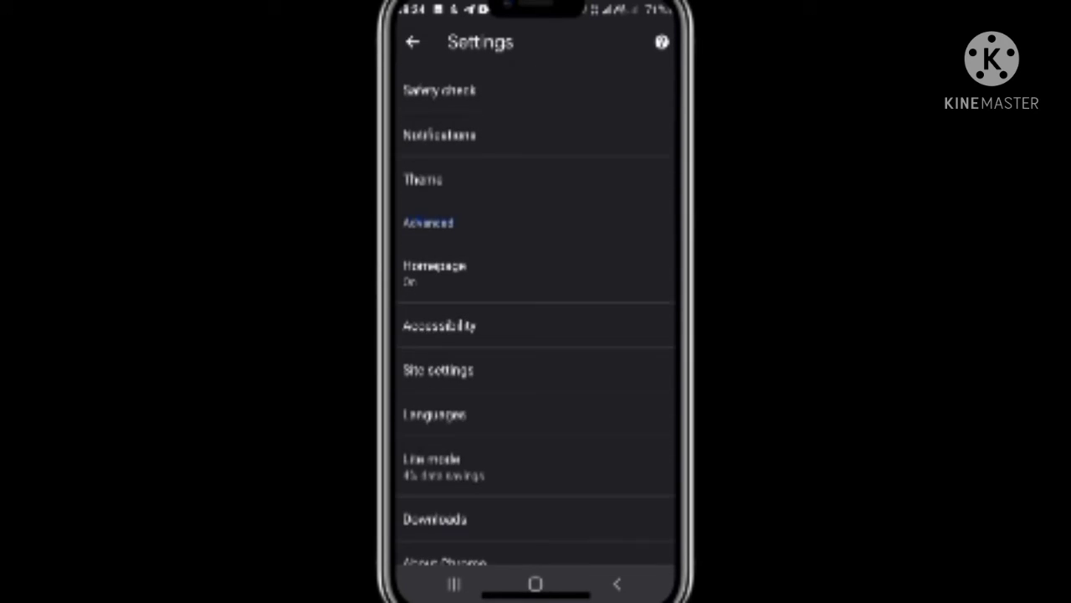
{"action": "scroll", "scroll_direction": "down", "scroll_amount": 3}
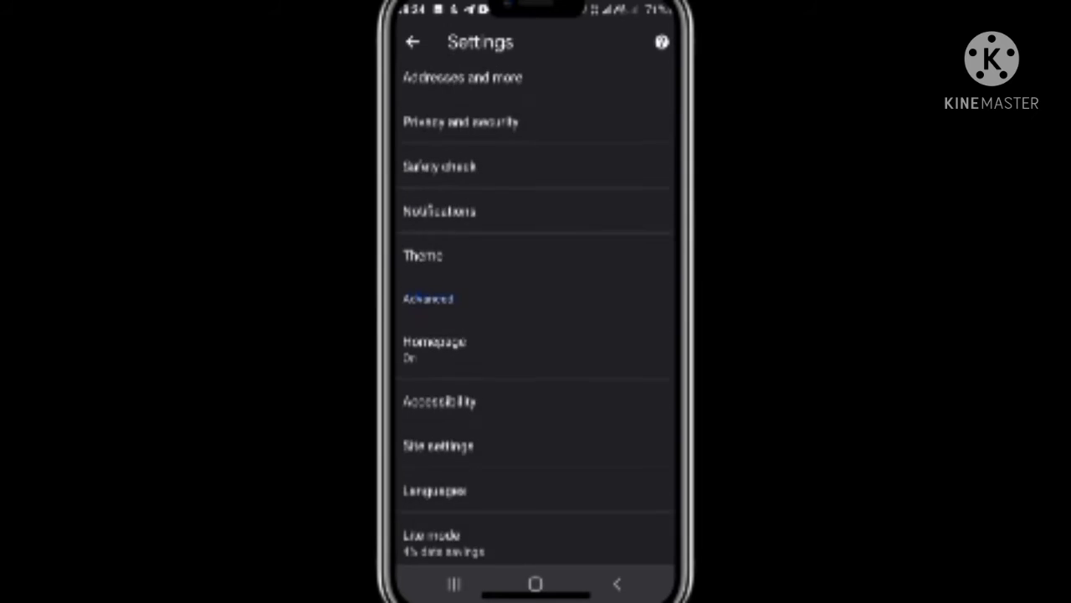
{"action": "scroll", "scroll_direction": "down", "scroll_amount": 3}
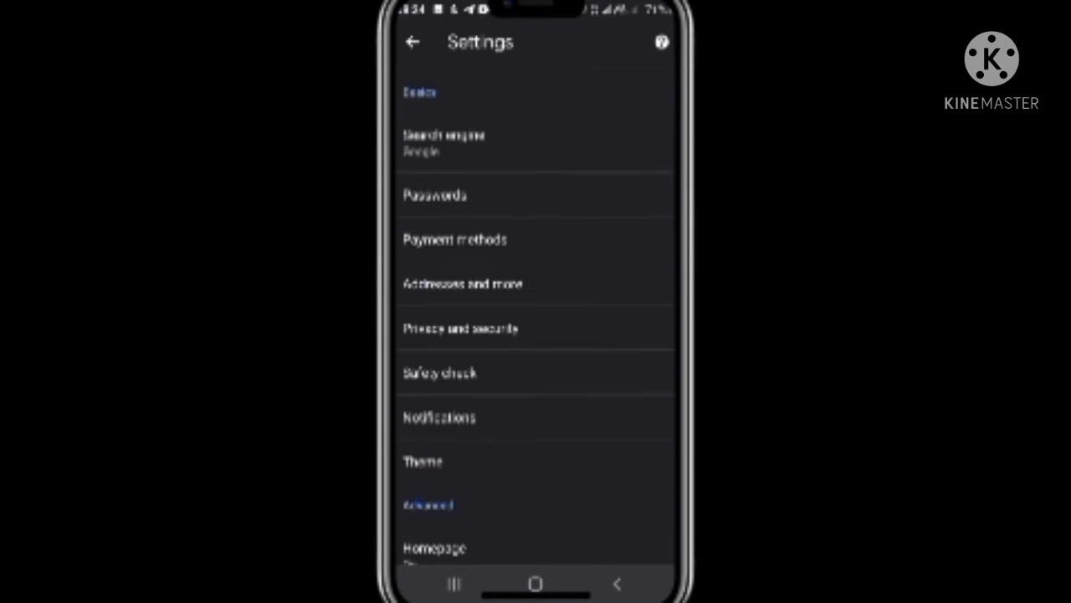
{"action": "left_click", "coordinate": [441, 372]}
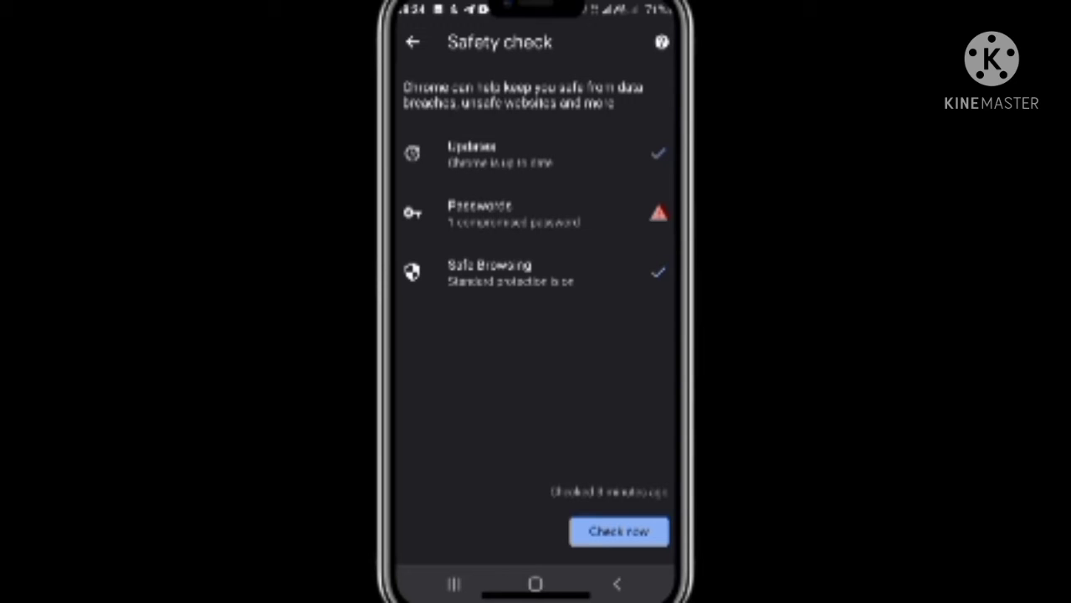
Step: Re-run the safety check with Check now, getting the same results
{"action": "left_click", "coordinate": [618, 532]}
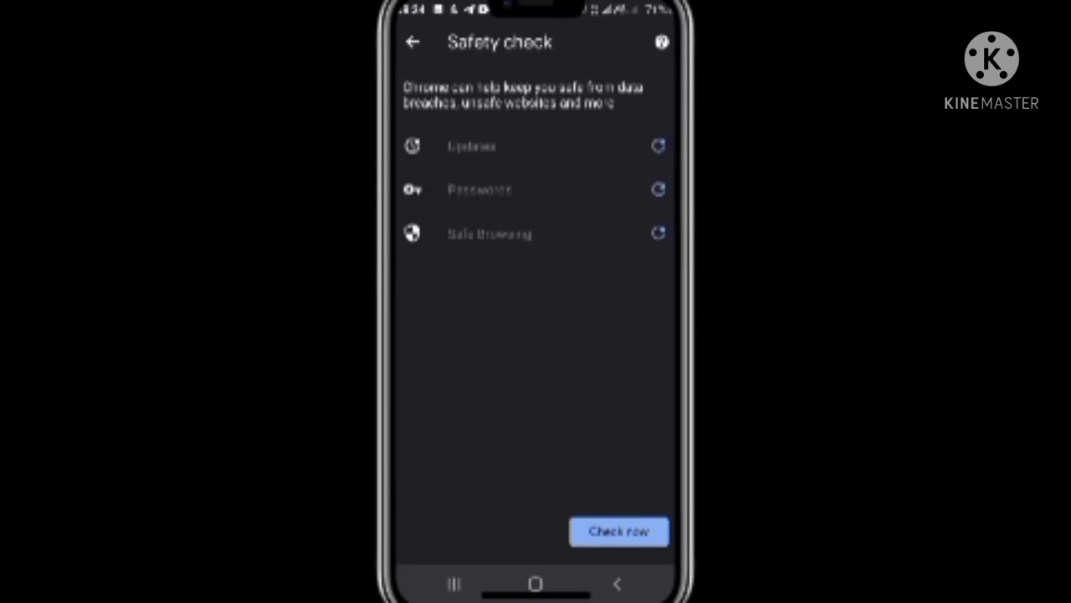
{"action": "left_click", "coordinate": [618, 531]}
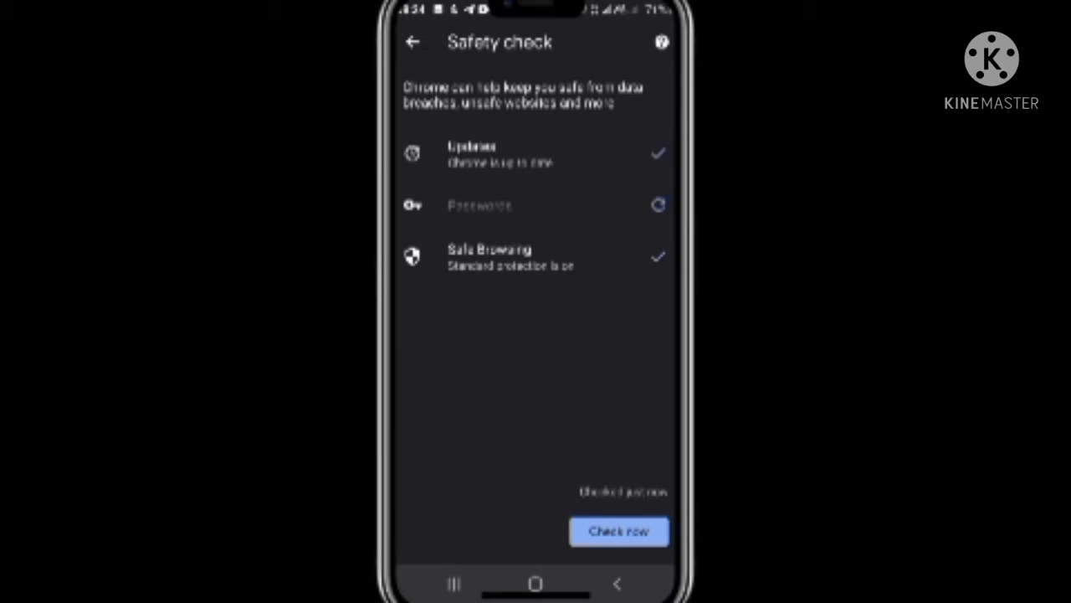
{"action": "left_click", "coordinate": [618, 532]}
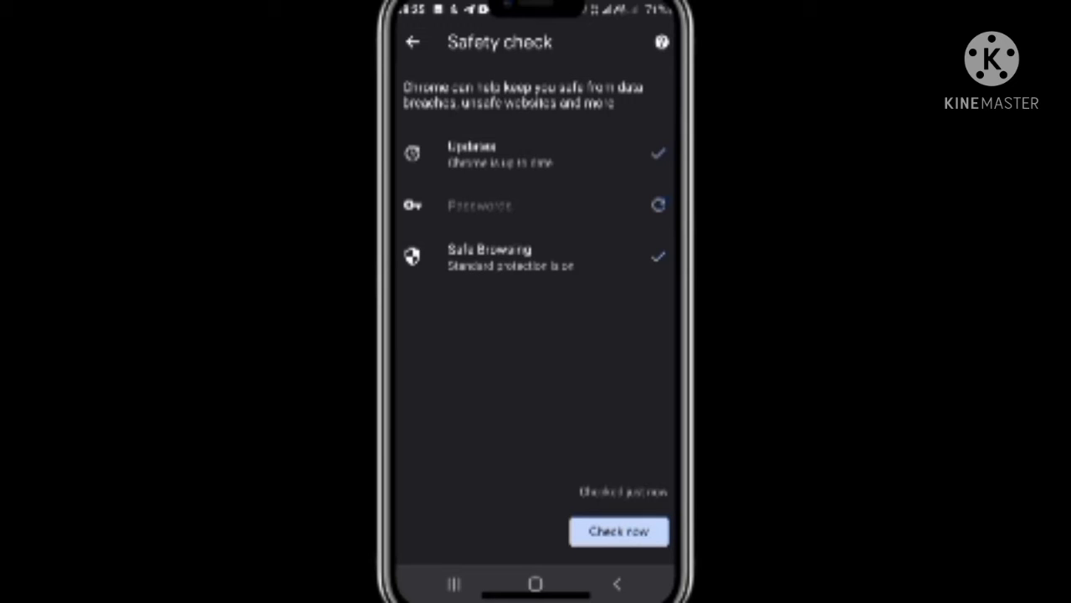
{"action": "left_click", "coordinate": [618, 532]}
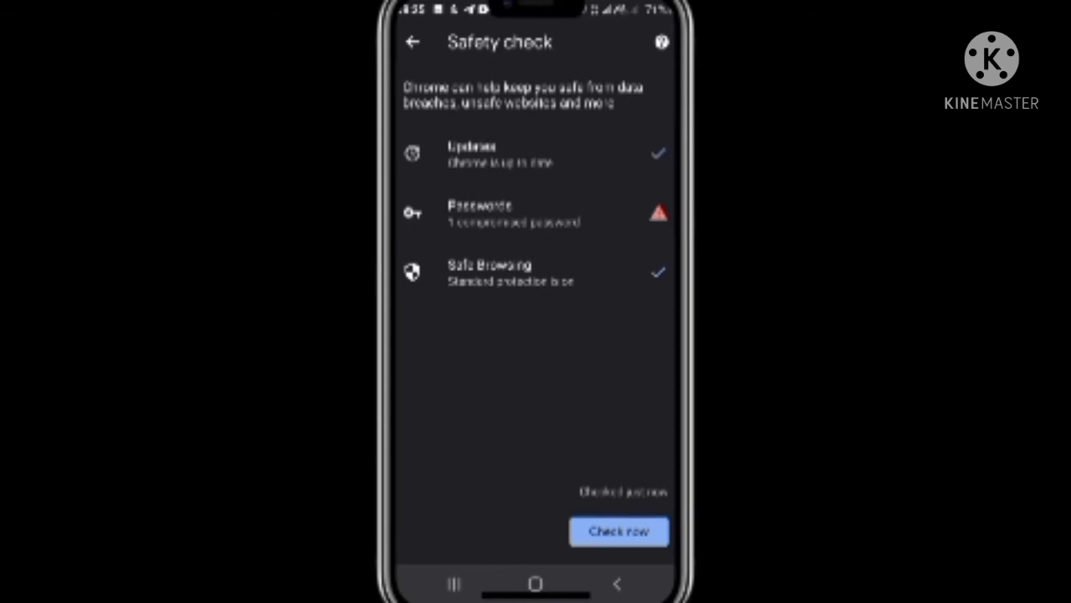
Step: Review the compromised password's details, then return to the main Settings list
{"action": "left_click", "coordinate": [536, 213]}
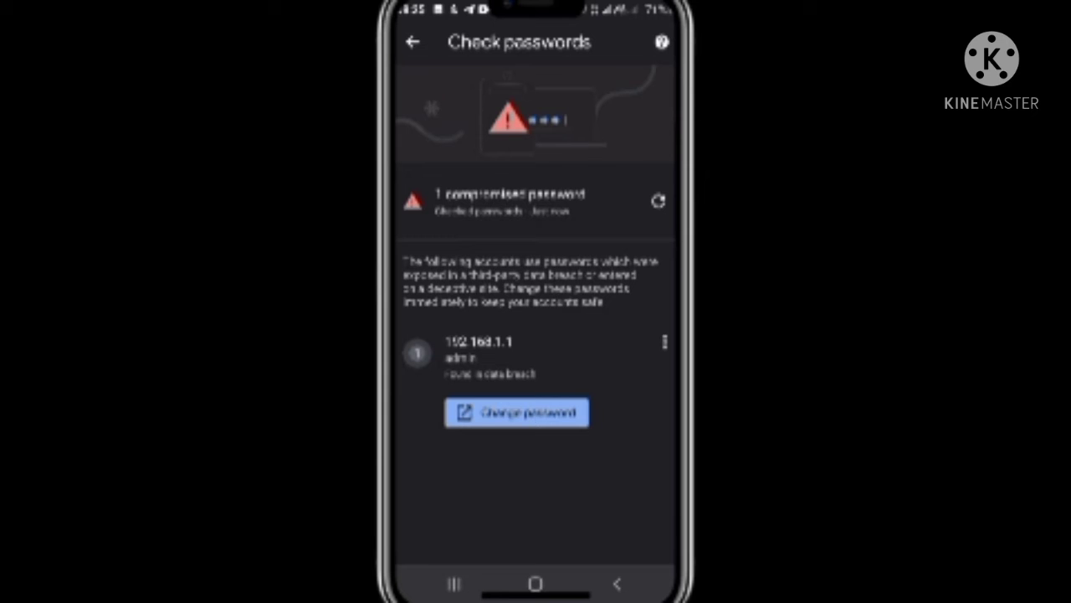
{"action": "left_click", "coordinate": [411, 42]}
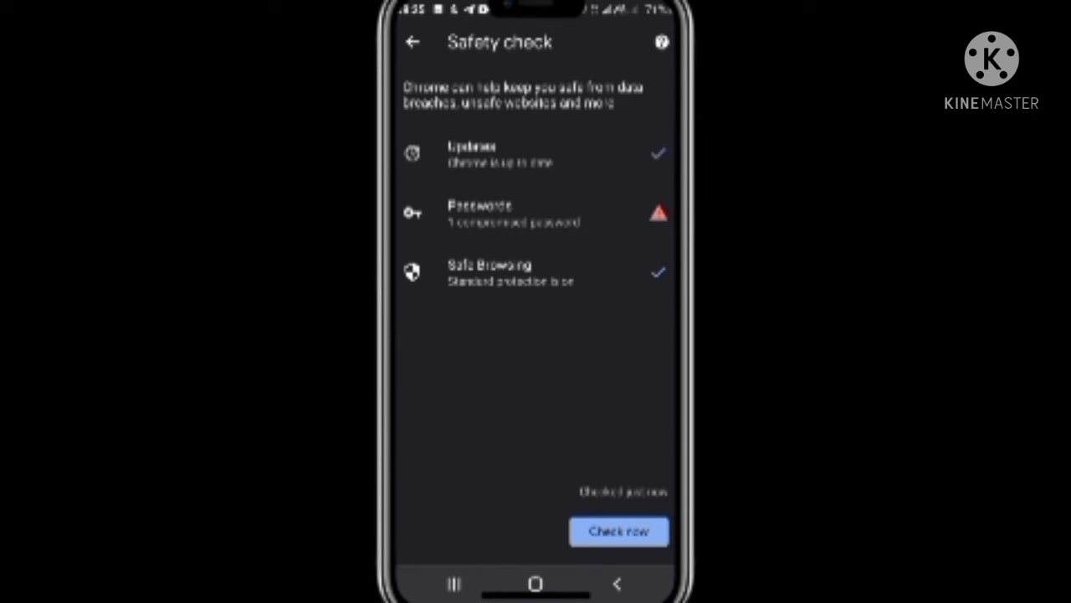
{"action": "left_click", "coordinate": [412, 42]}
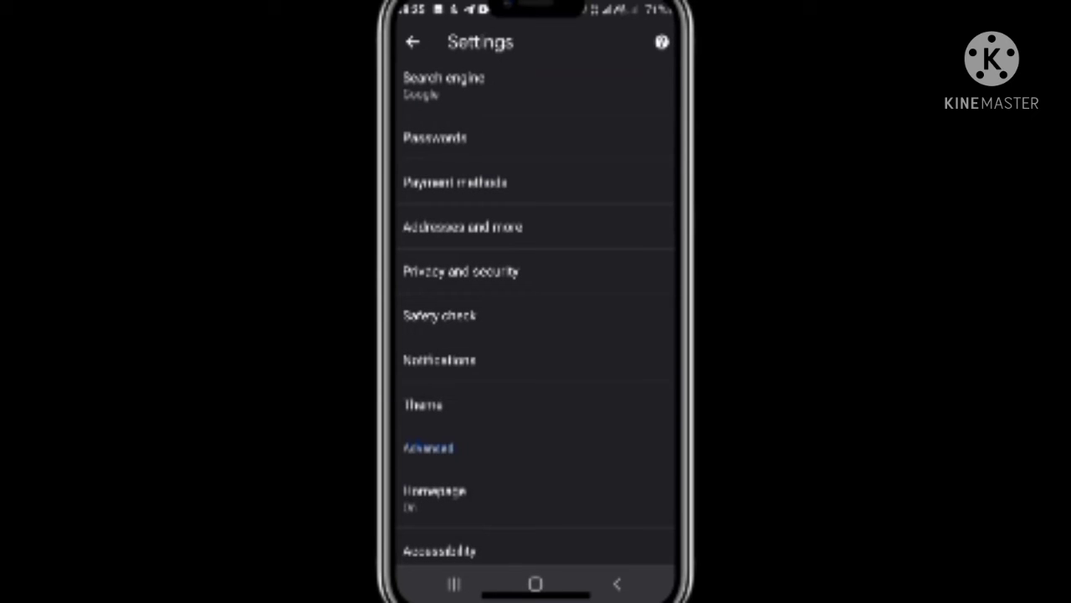
Step: Switch off 'Save and fill payment methods' and return to the Settings list
{"action": "left_click", "coordinate": [455, 183]}
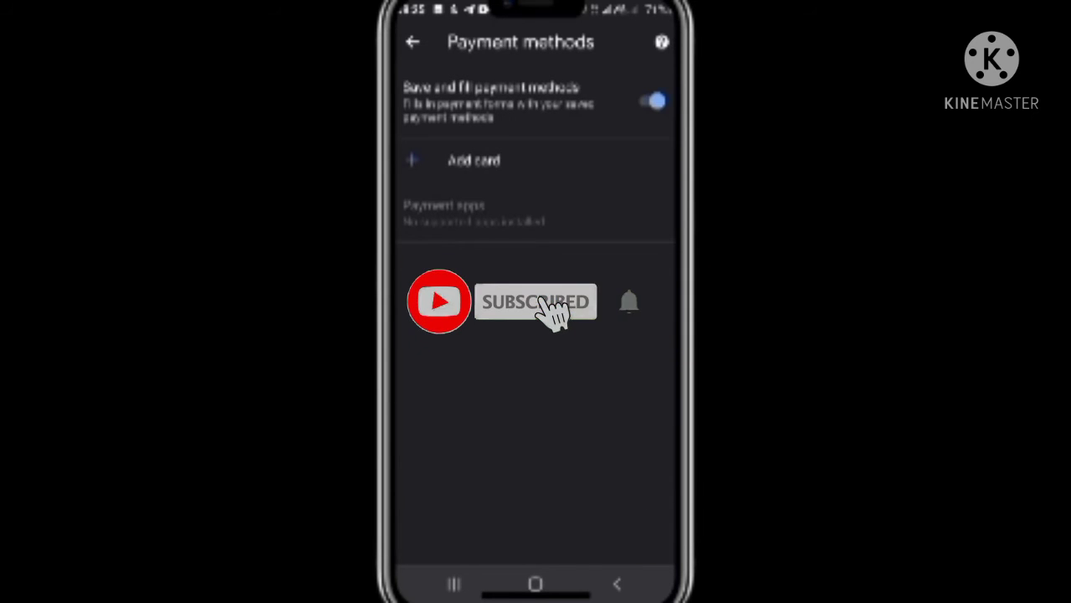
{"action": "left_click", "coordinate": [652, 100]}
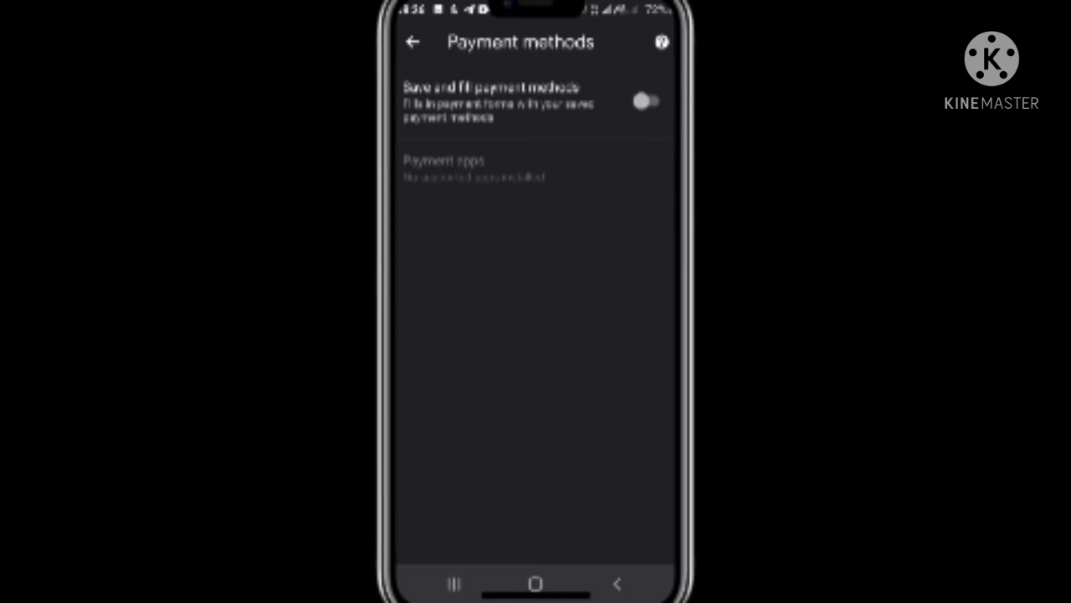
{"action": "left_click", "coordinate": [412, 42]}
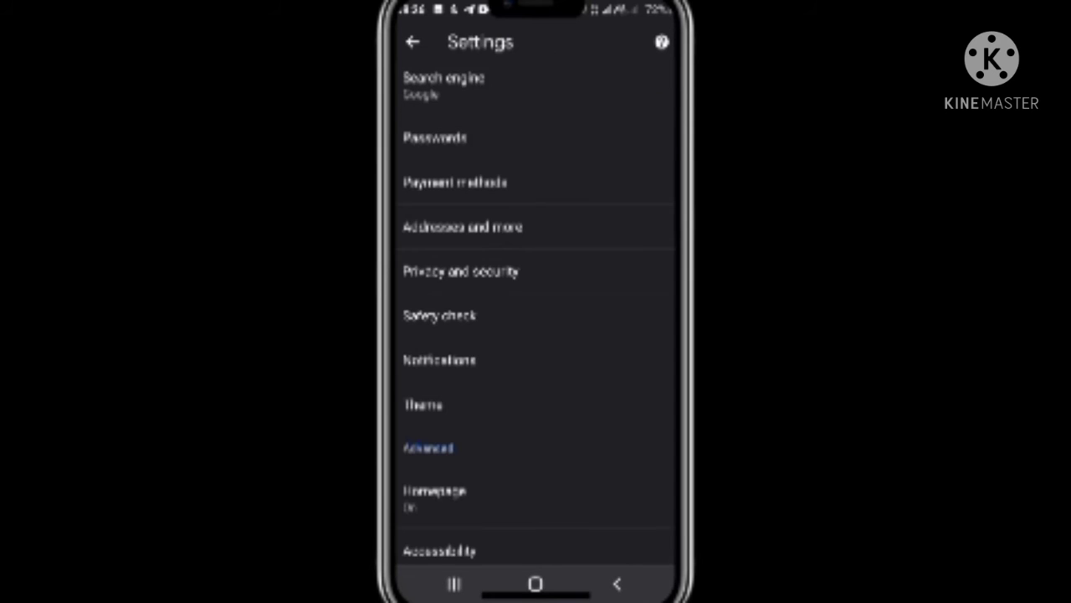
{"action": "scroll", "scroll_direction": "down", "scroll_amount": 3}
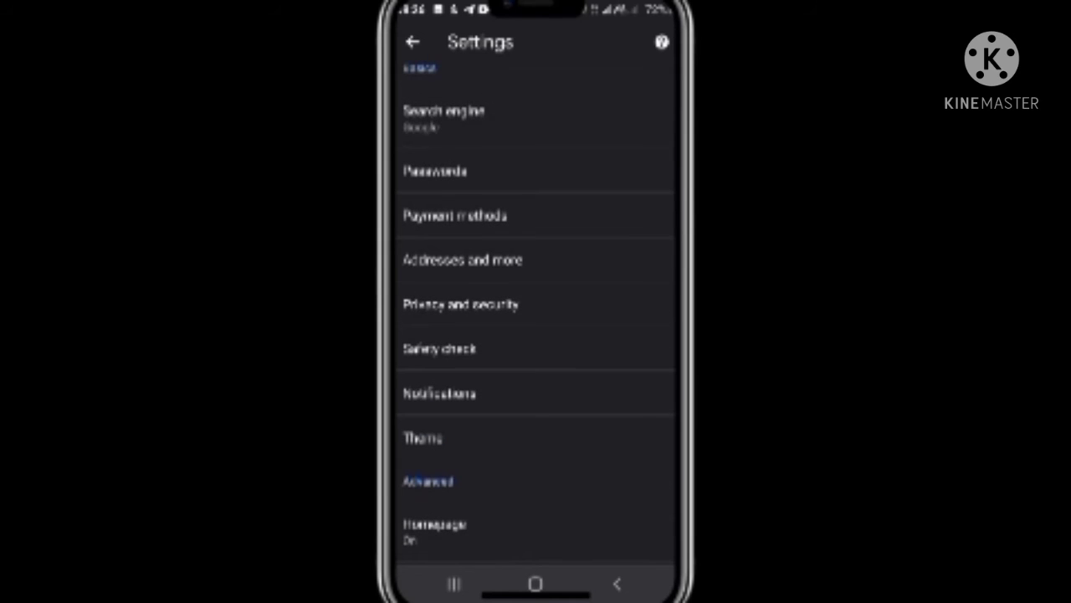
Step: Enter Site settings and look through the per-site permission categories
{"action": "left_click", "coordinate": [461, 304]}
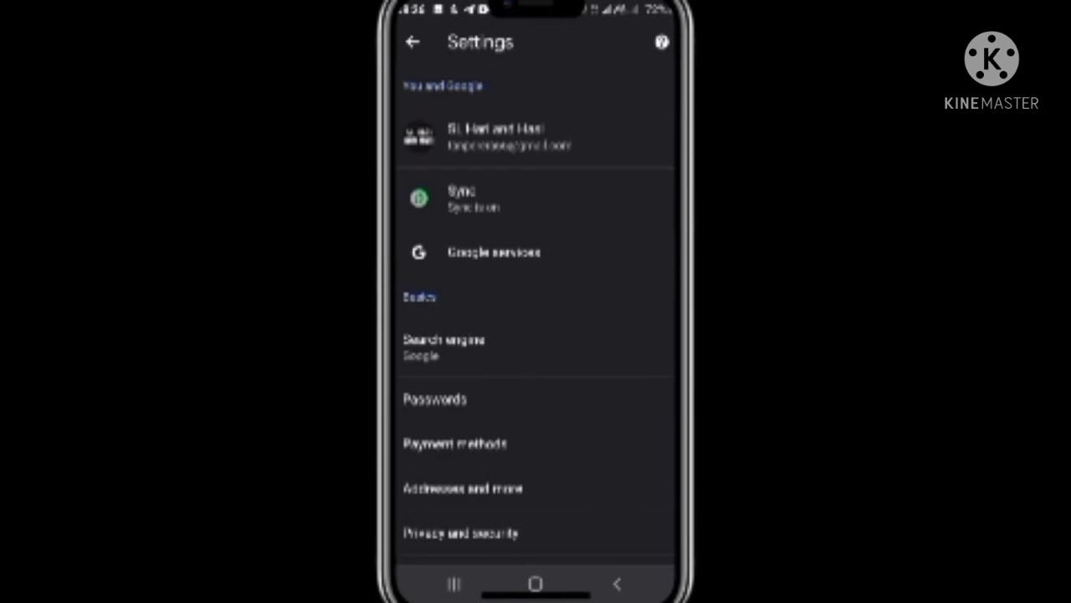
{"action": "scroll", "scroll_direction": "down", "scroll_amount": 3}
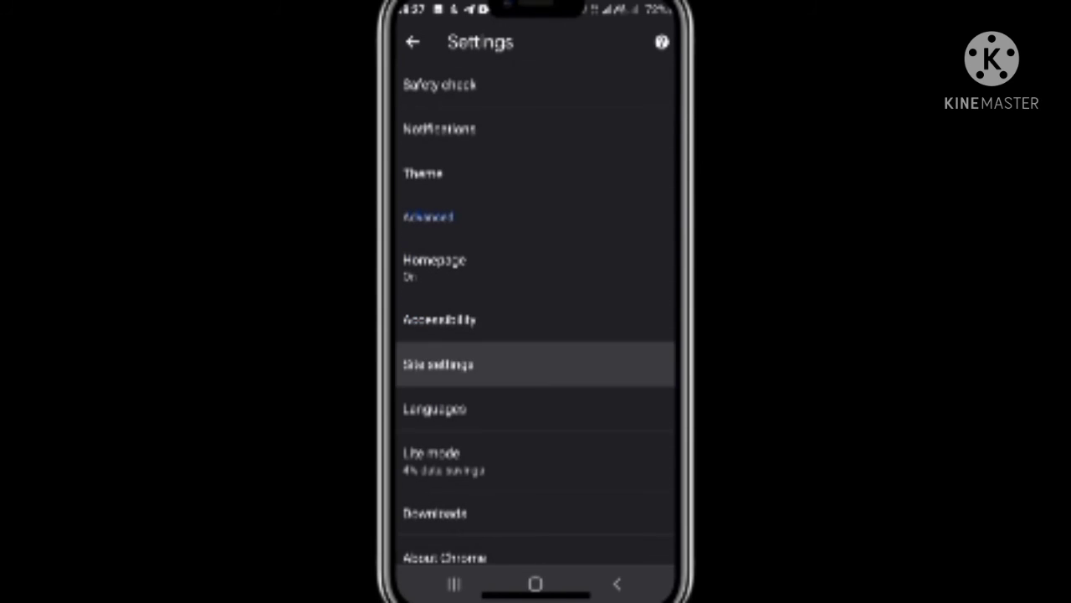
{"action": "left_click", "coordinate": [438, 363]}
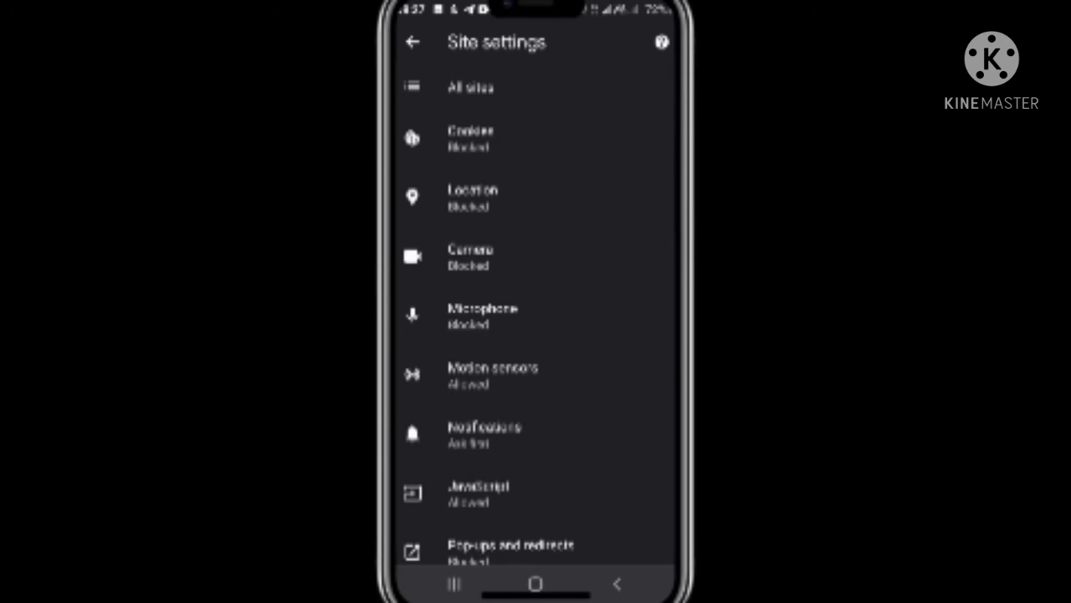
{"action": "scroll", "scroll_direction": "down", "scroll_amount": 3}
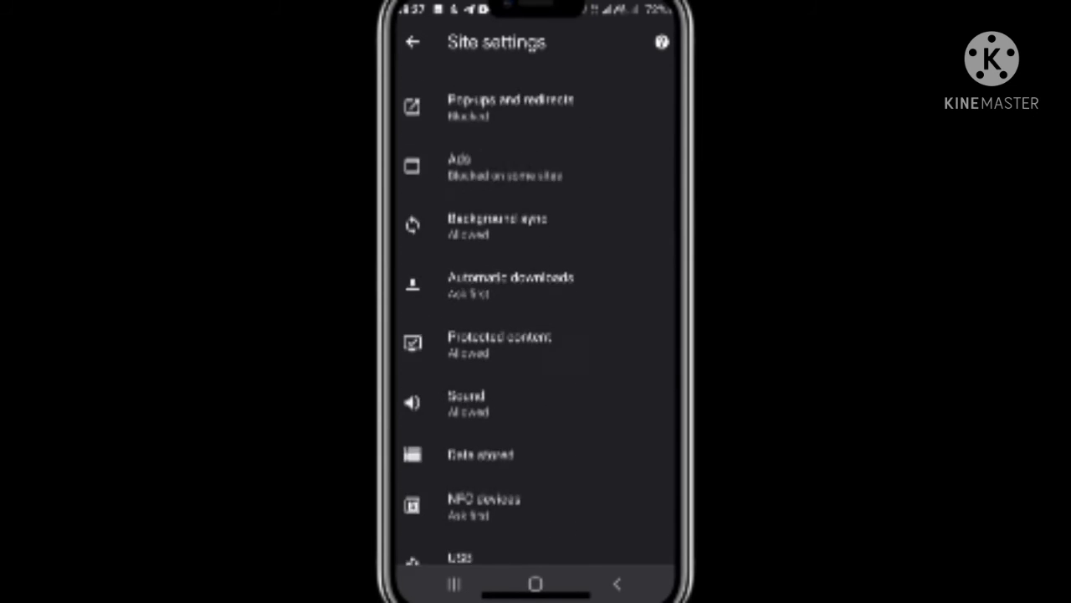
{"action": "scroll", "scroll_direction": "down", "scroll_amount": 3}
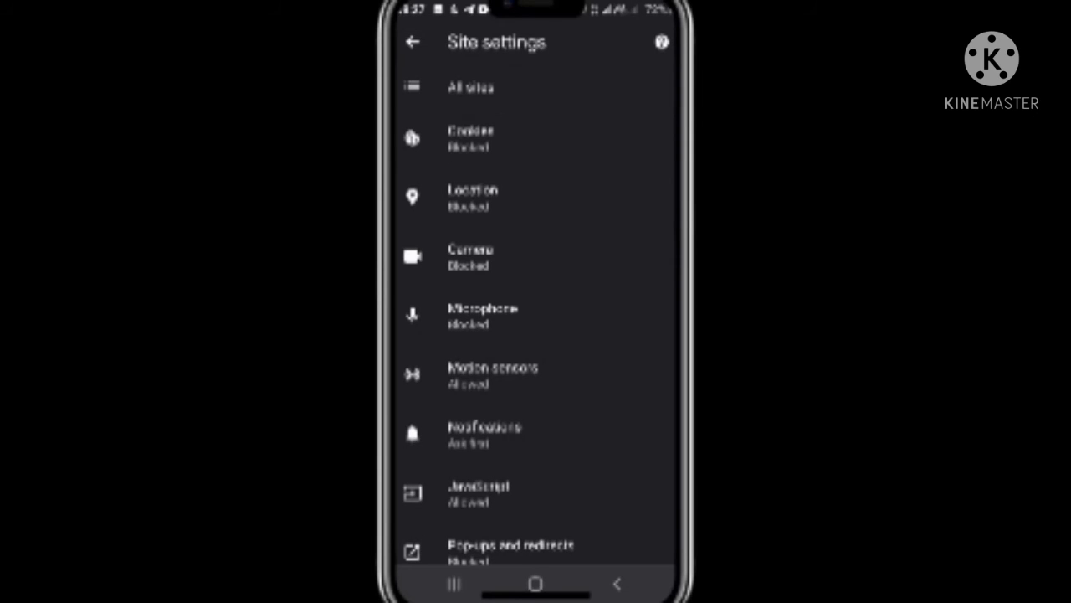
Step: Review the All sites list of sites with stored data
{"action": "left_click", "coordinate": [471, 87]}
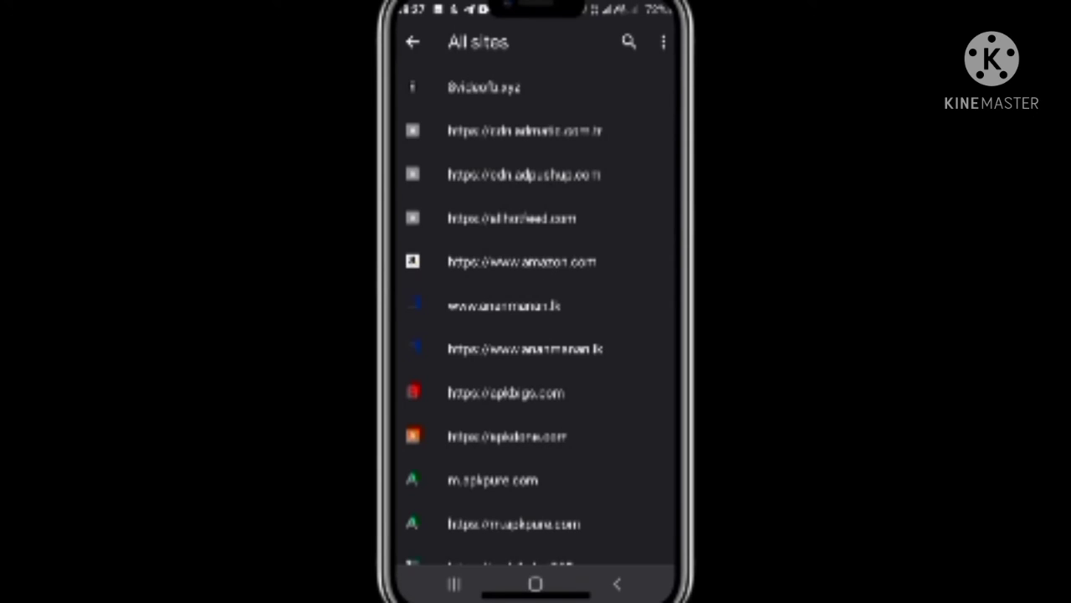
{"action": "scroll", "scroll_direction": "down", "scroll_amount": 3}
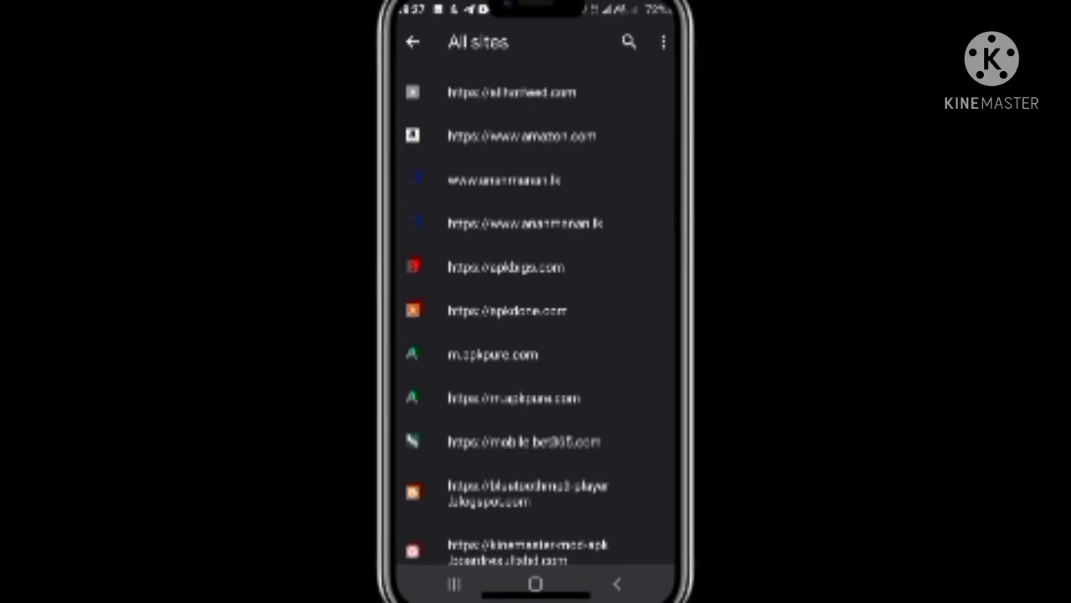
{"action": "scroll", "scroll_direction": "down", "scroll_amount": 3}
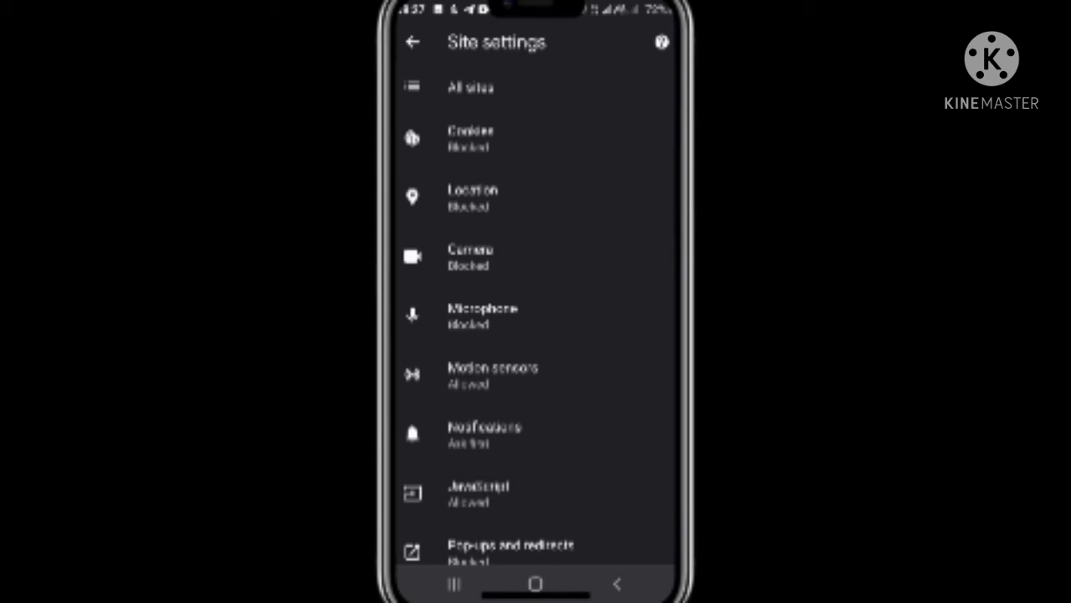
{"action": "left_click", "coordinate": [471, 138]}
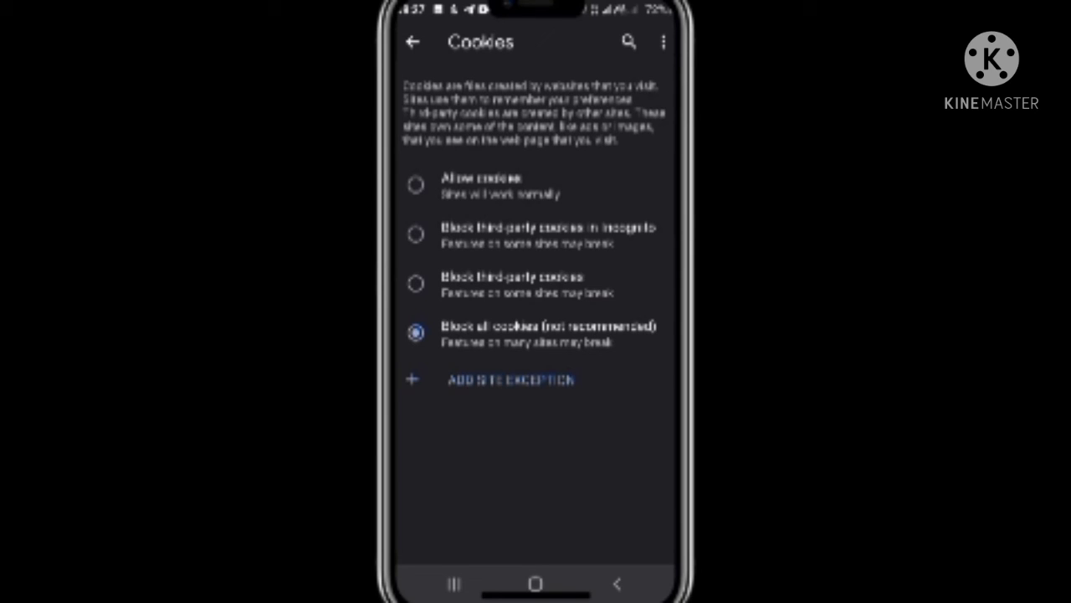
{"action": "left_click", "coordinate": [617, 583]}
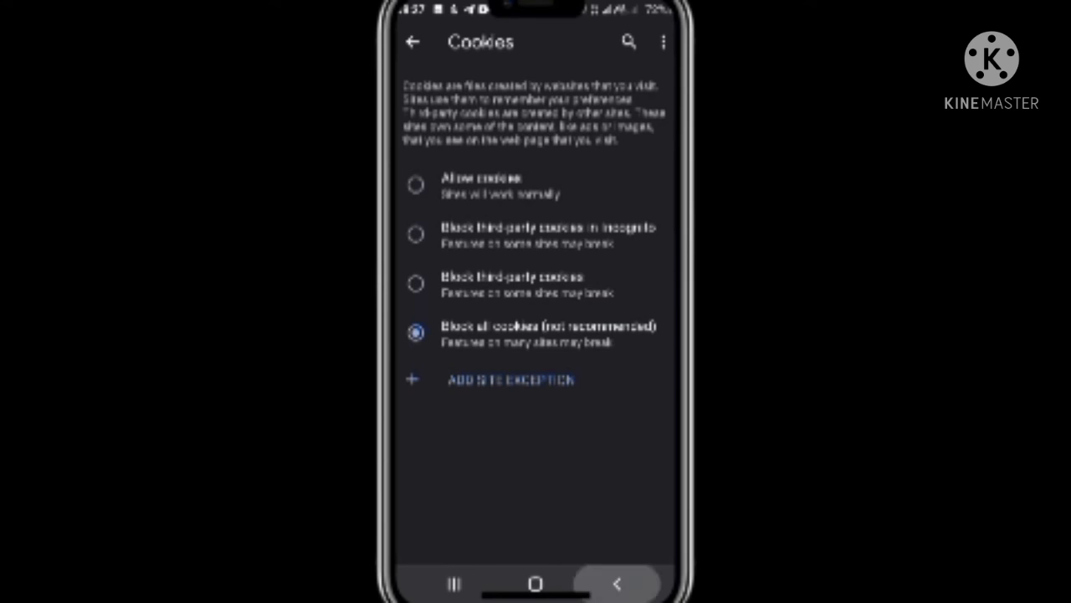
{"action": "left_click", "coordinate": [412, 41]}
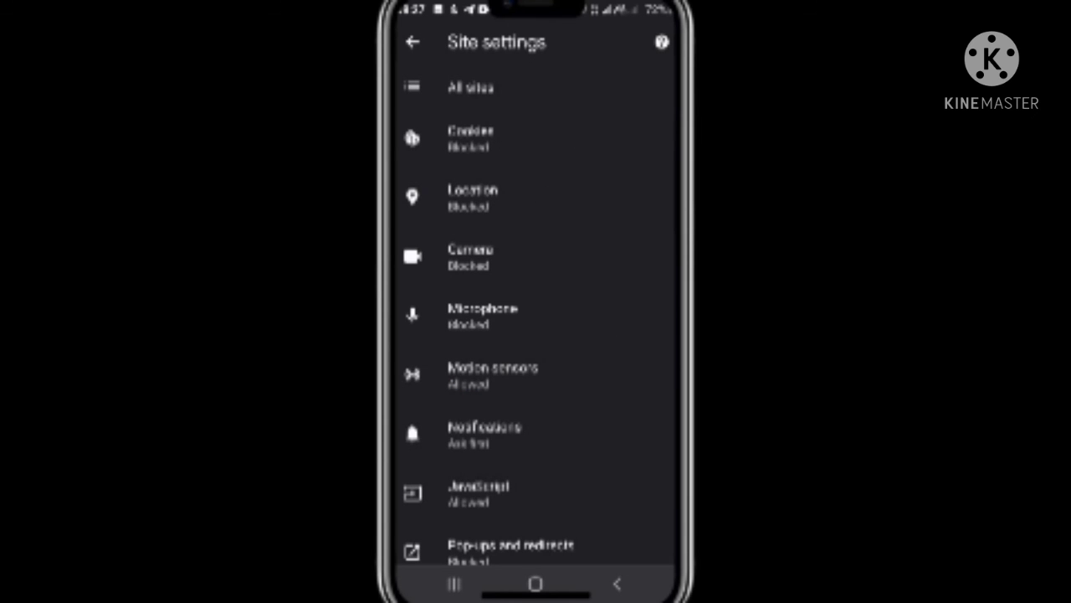
{"action": "scroll", "scroll_direction": "down", "scroll_amount": 3}
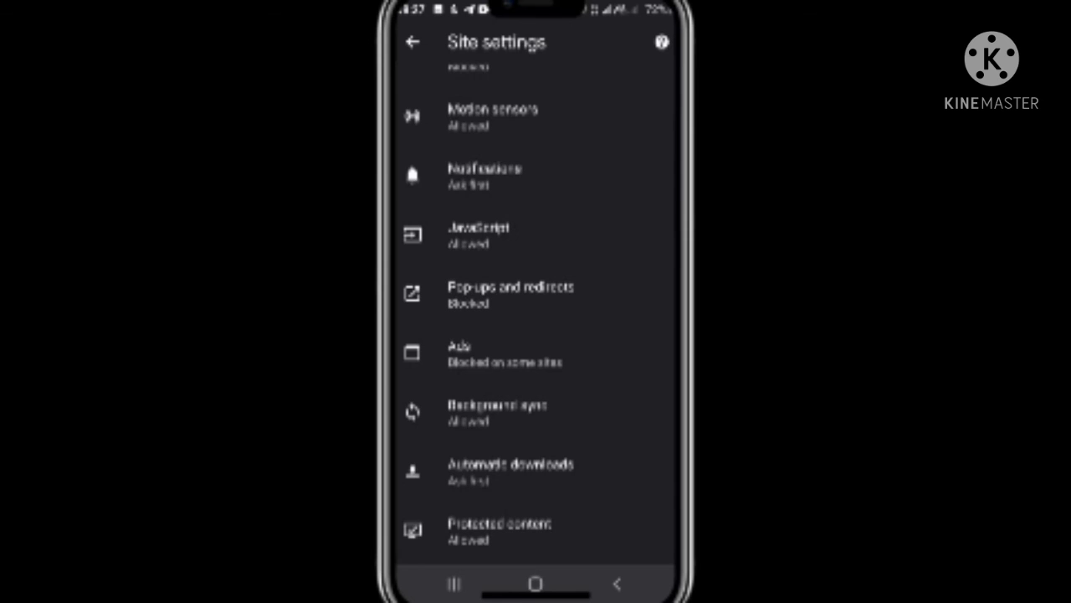
{"action": "left_click", "coordinate": [485, 176]}
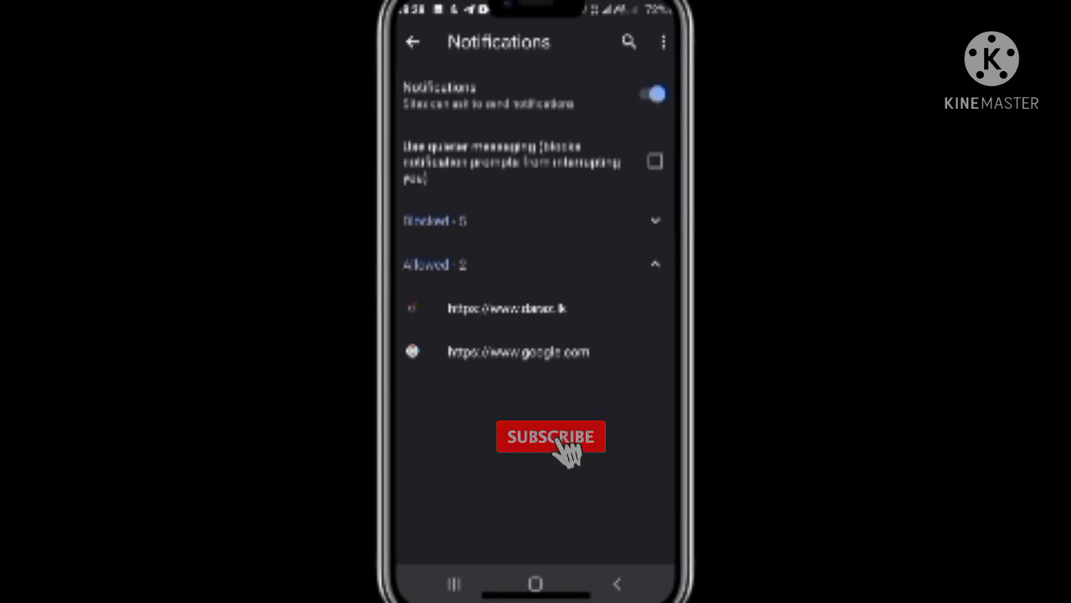
{"action": "left_click", "coordinate": [550, 436]}
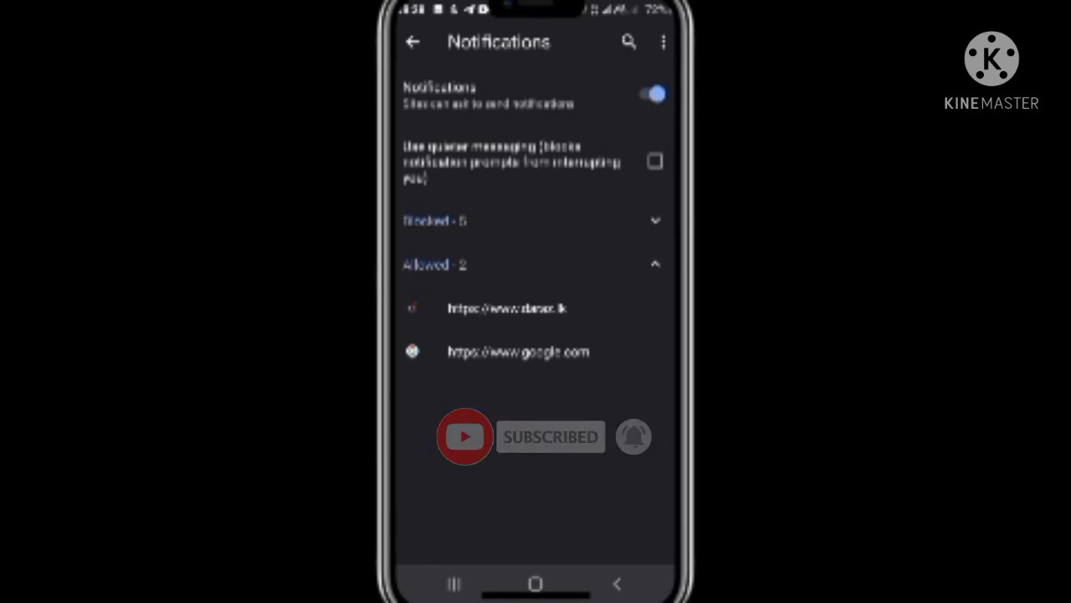
{"action": "left_click", "coordinate": [411, 42]}
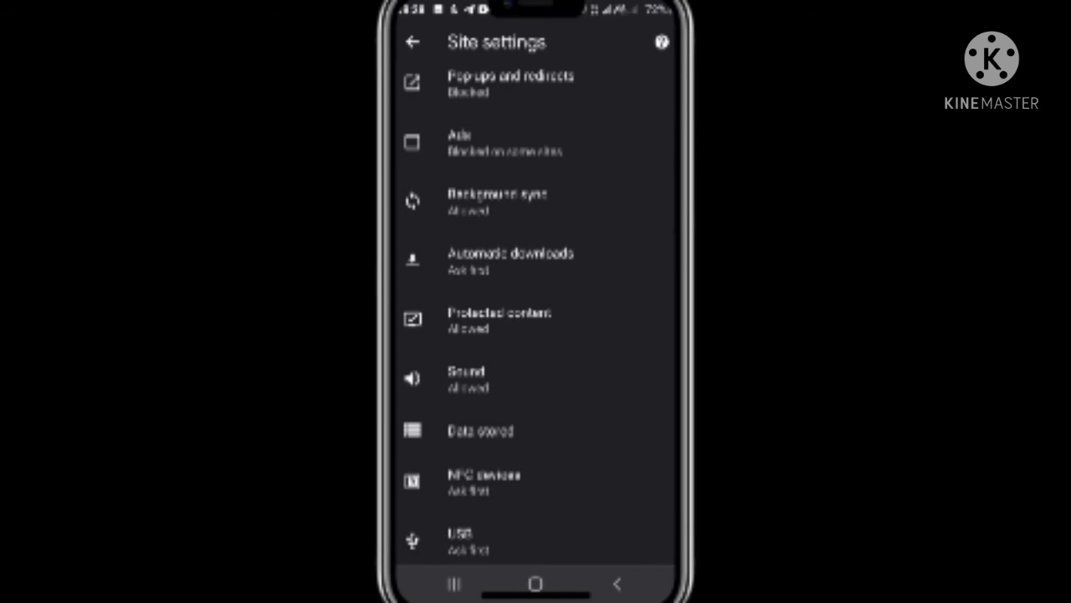
Step: Toggle the Ads setting on then back off, leaving ads blocked on intrusive sites
{"action": "left_click", "coordinate": [485, 142]}
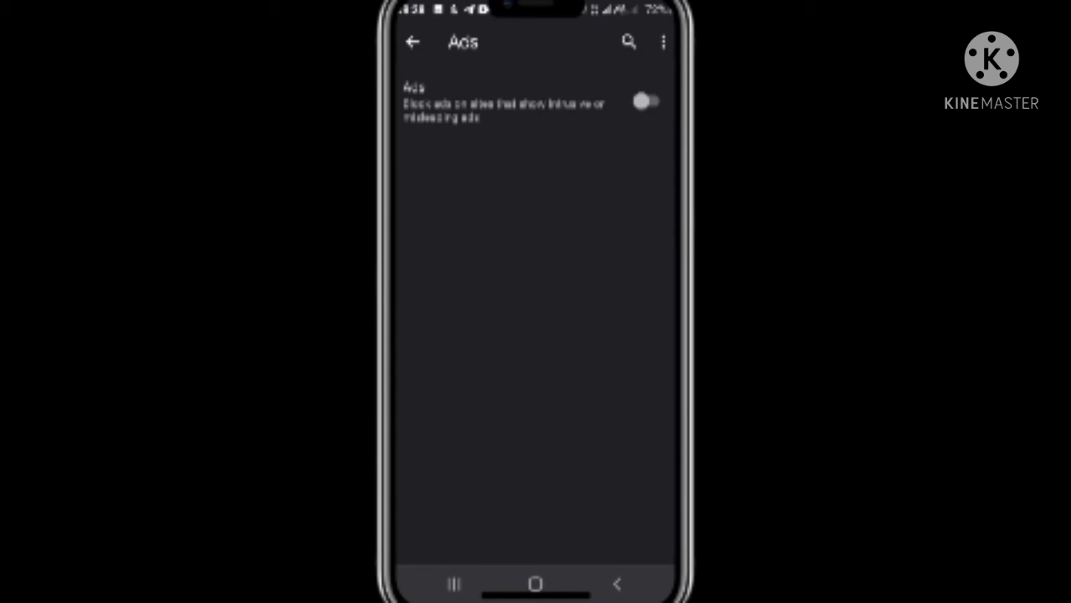
{"action": "left_click", "coordinate": [646, 99]}
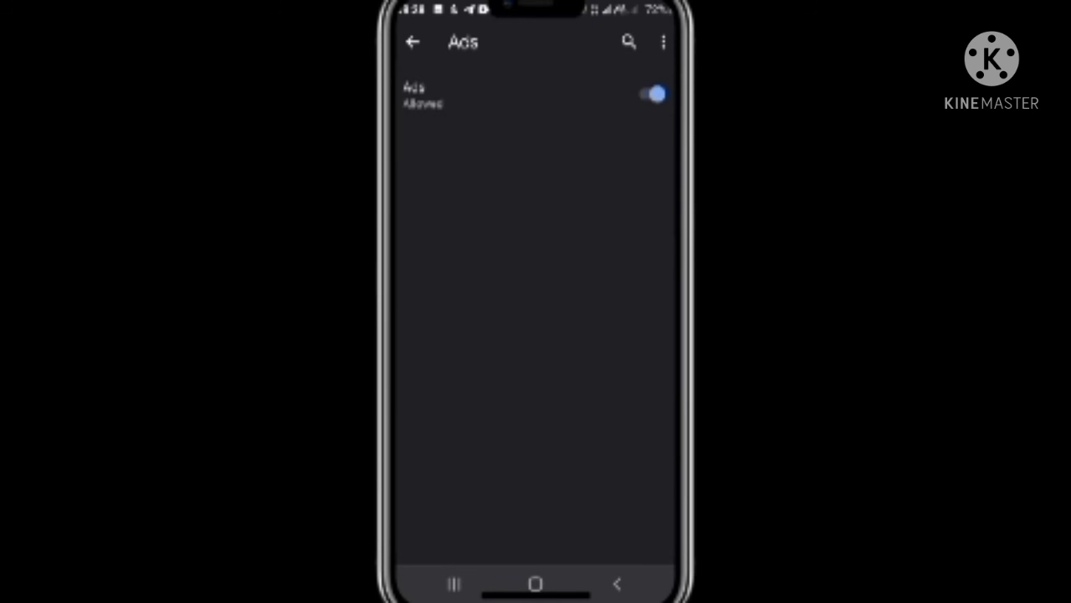
{"action": "left_click", "coordinate": [653, 98]}
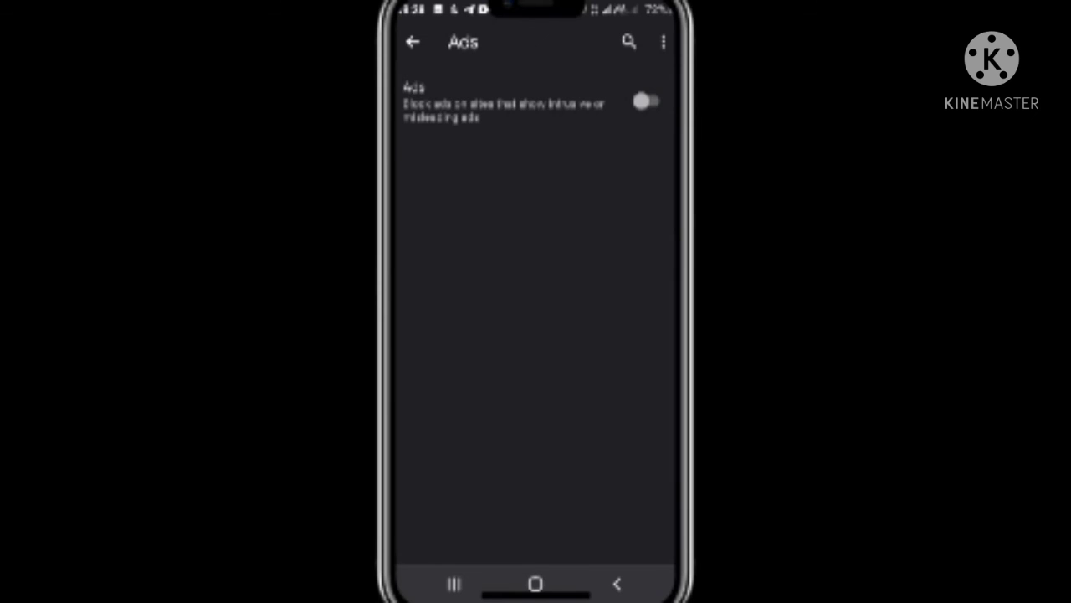
Step: Return from Site settings to the main Settings list and scroll through it
{"action": "left_click", "coordinate": [412, 42]}
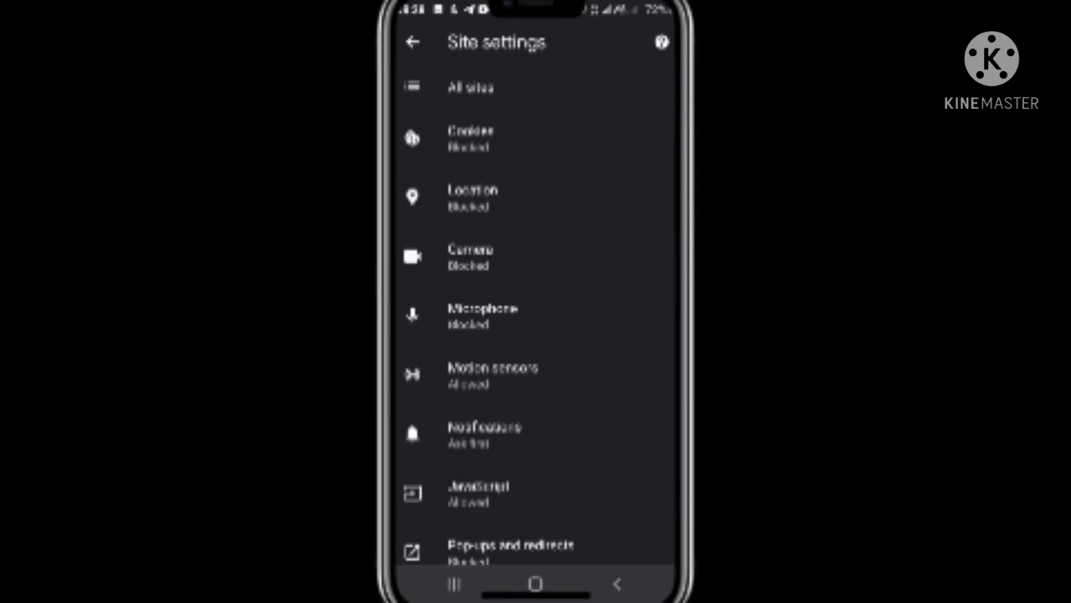
{"action": "left_click", "coordinate": [413, 42]}
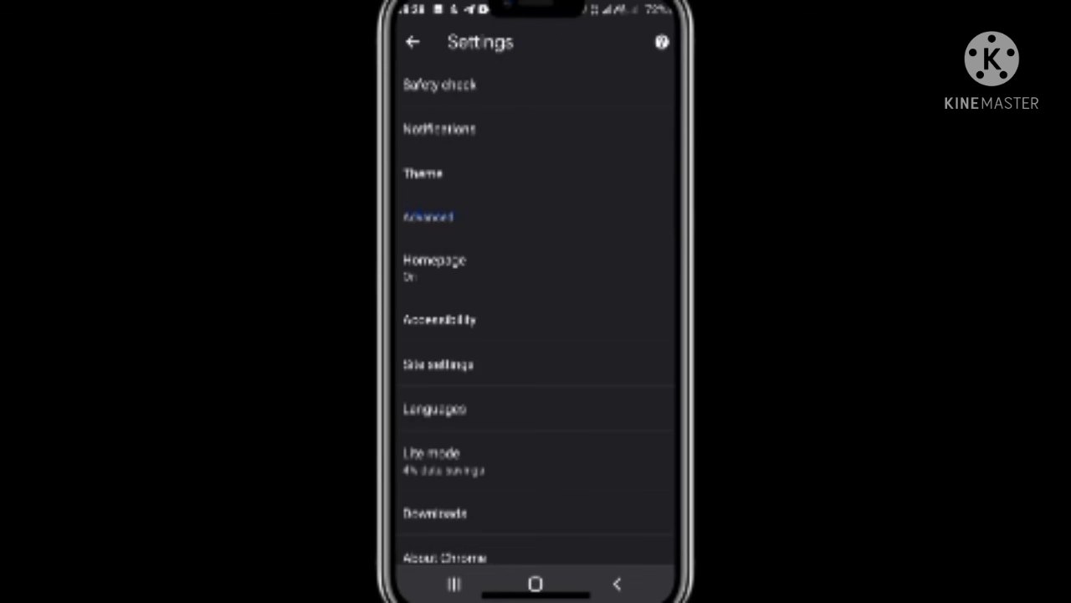
{"action": "scroll", "scroll_direction": "down", "scroll_amount": 3}
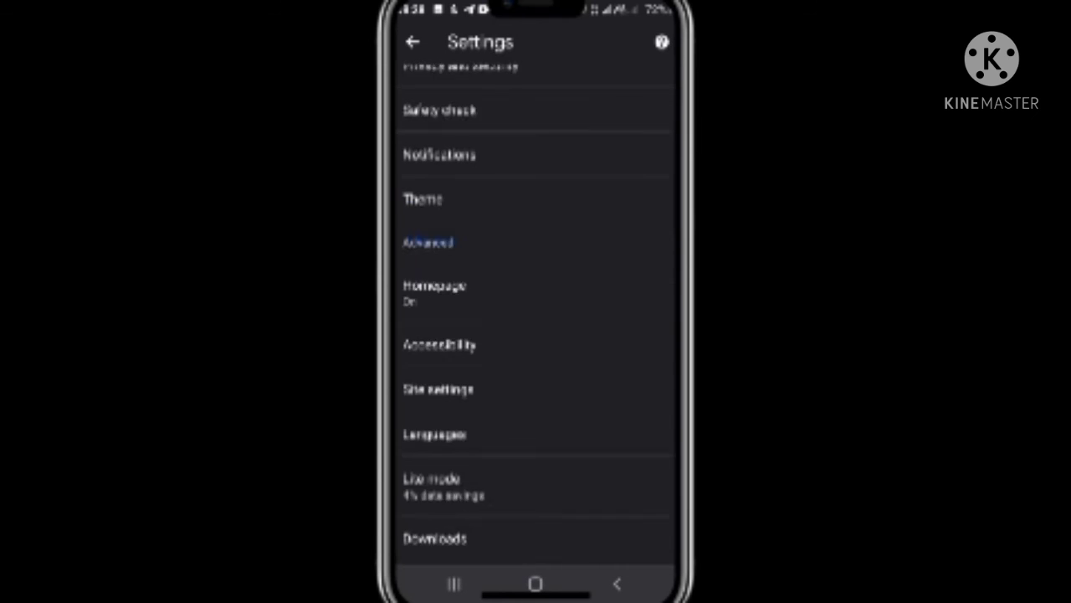
{"action": "scroll", "scroll_direction": "down", "scroll_amount": 3}
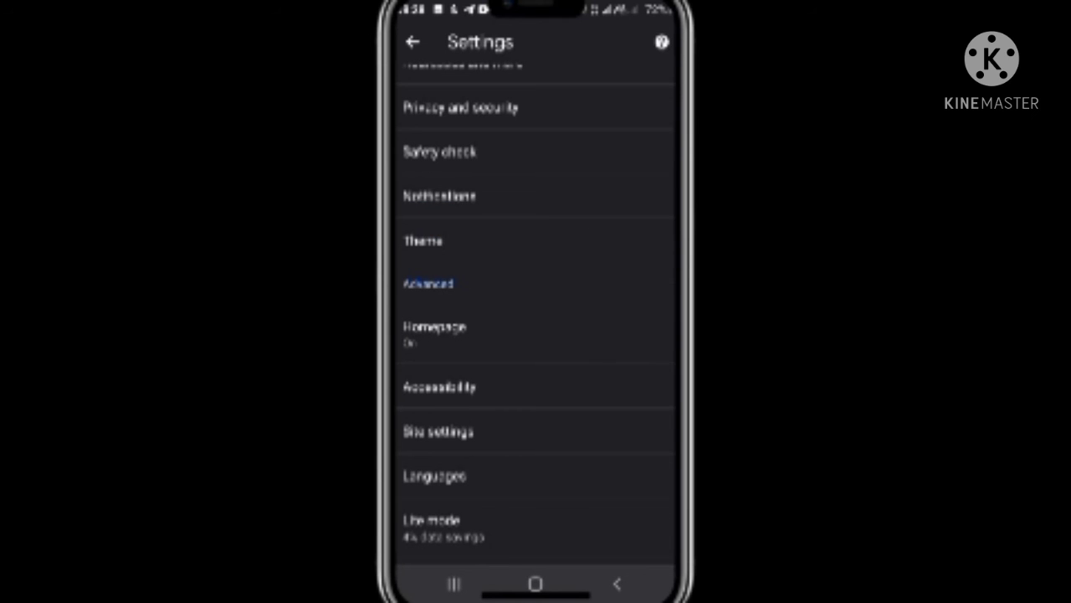